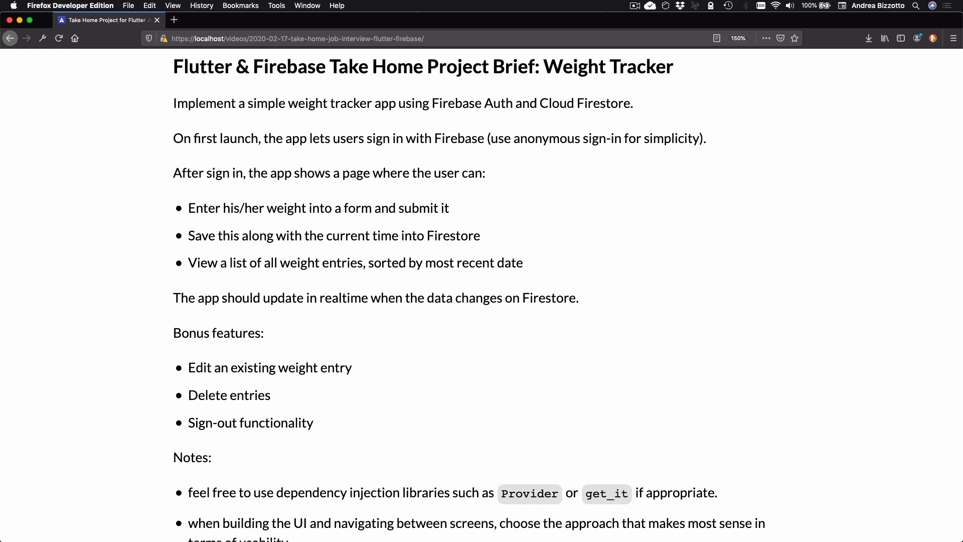
pyautogui.moveTo(623, 199)
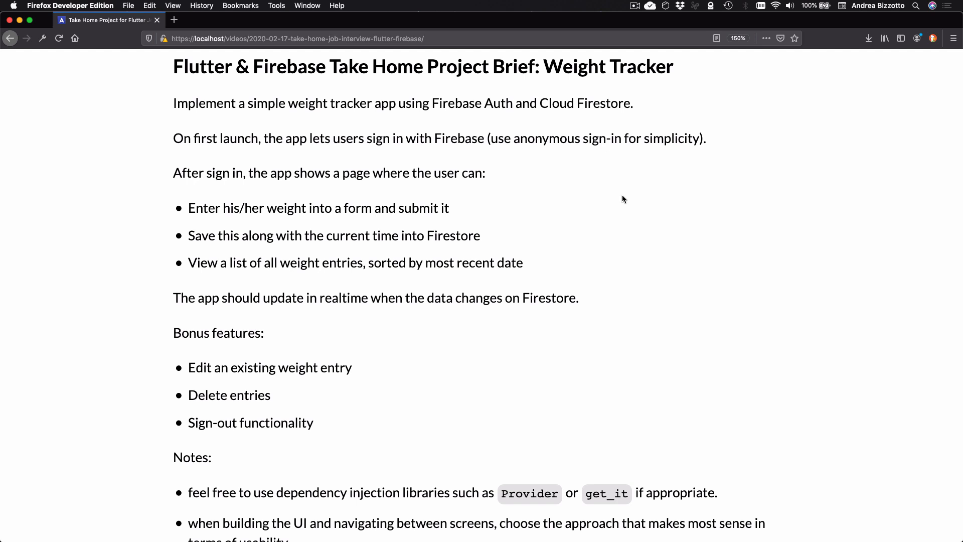
pyautogui.moveTo(486, 201)
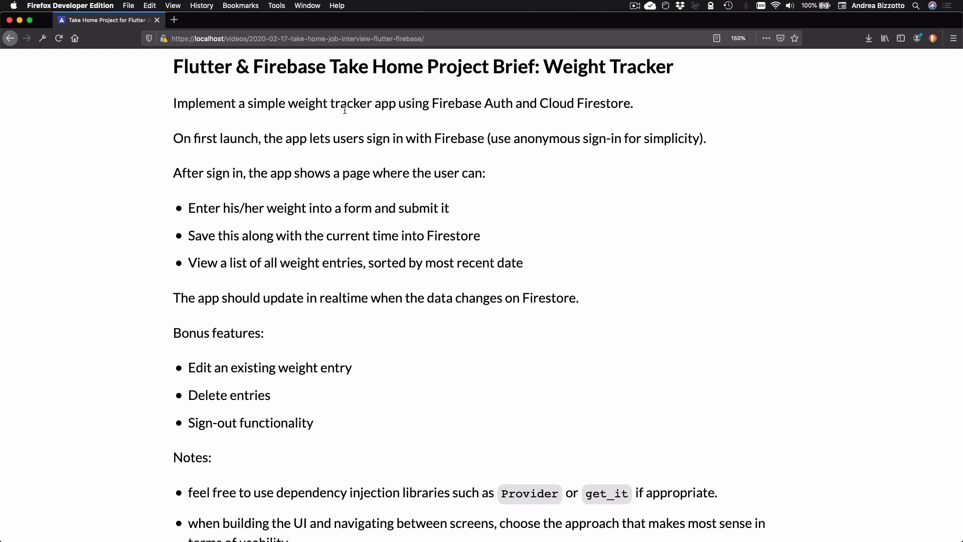
pyautogui.moveTo(498, 114)
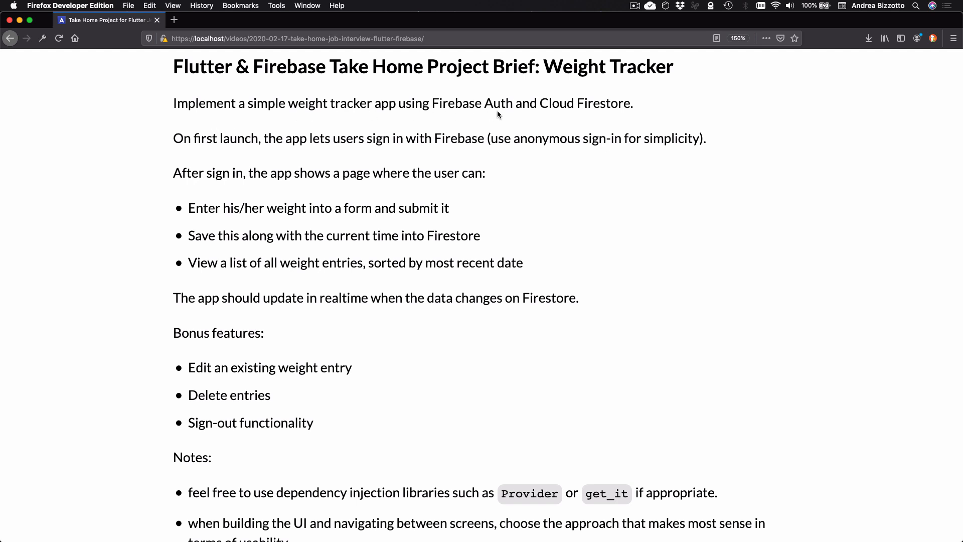
pyautogui.moveTo(206, 157)
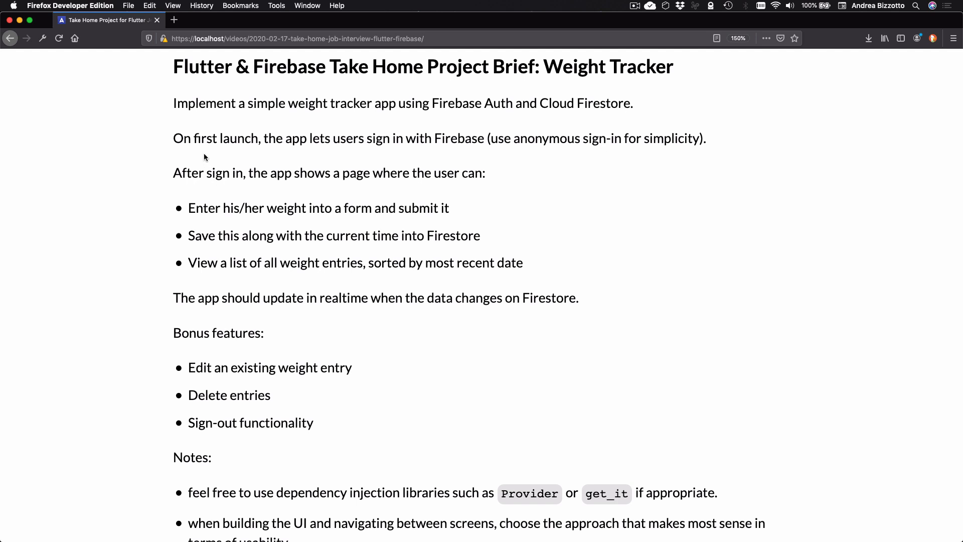
pyautogui.moveTo(365, 139)
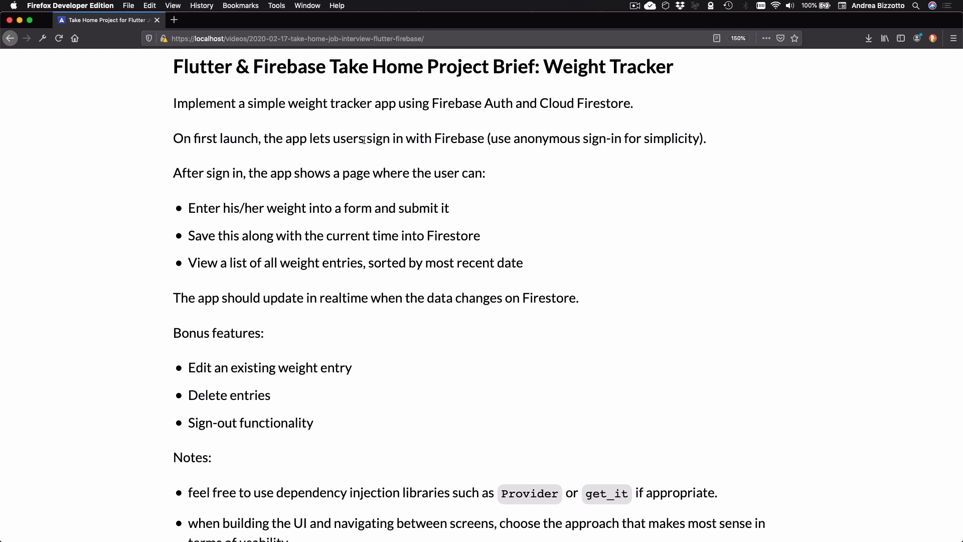
pyautogui.moveTo(619, 239)
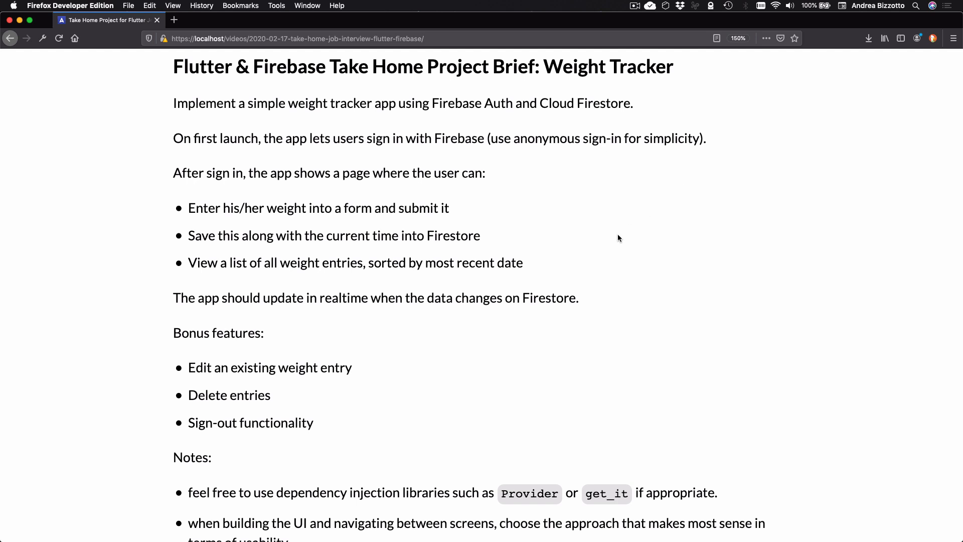
pyautogui.moveTo(339, 179)
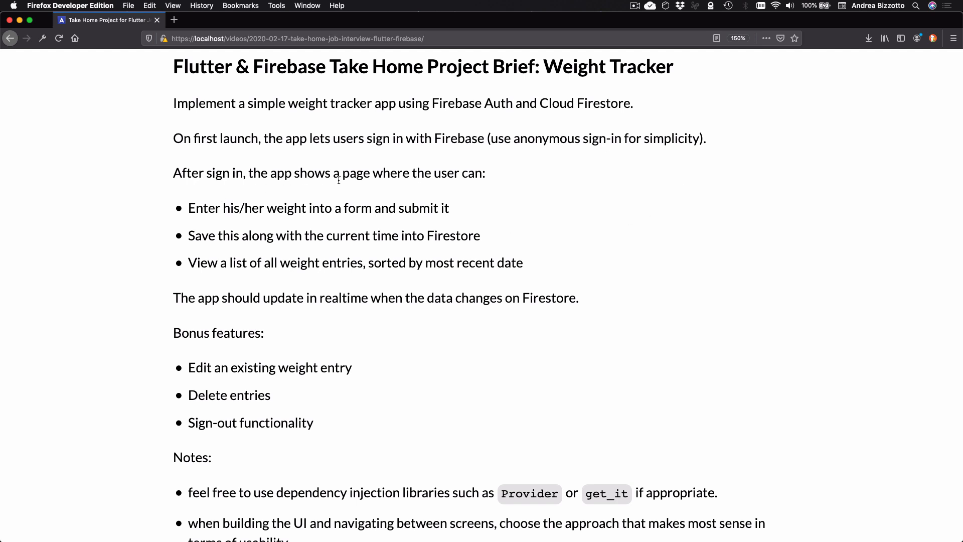
pyautogui.moveTo(214, 211)
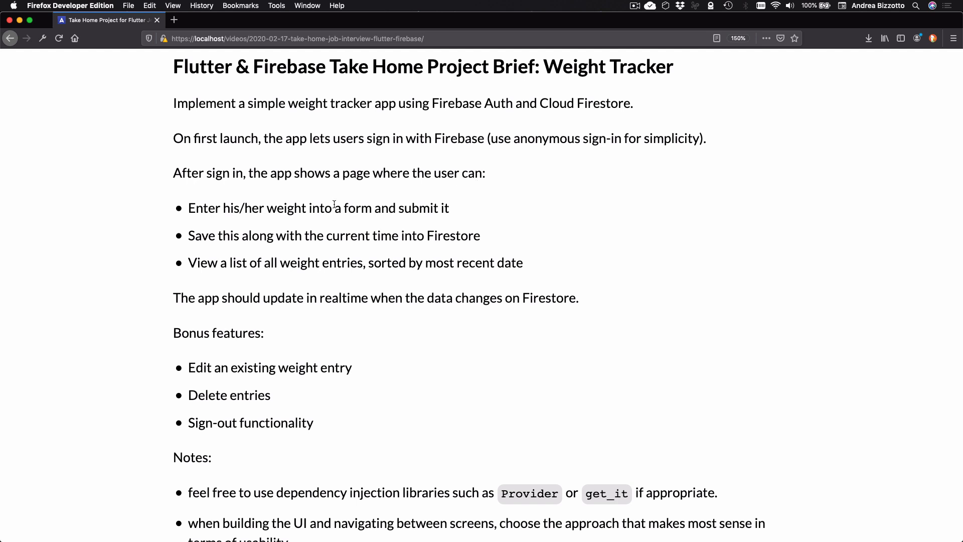
pyautogui.moveTo(206, 235)
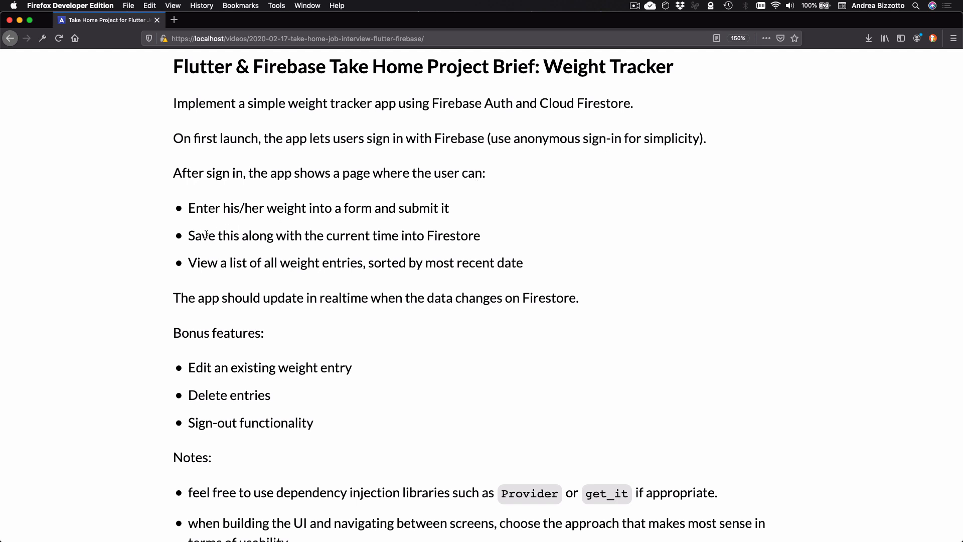
pyautogui.moveTo(401, 235)
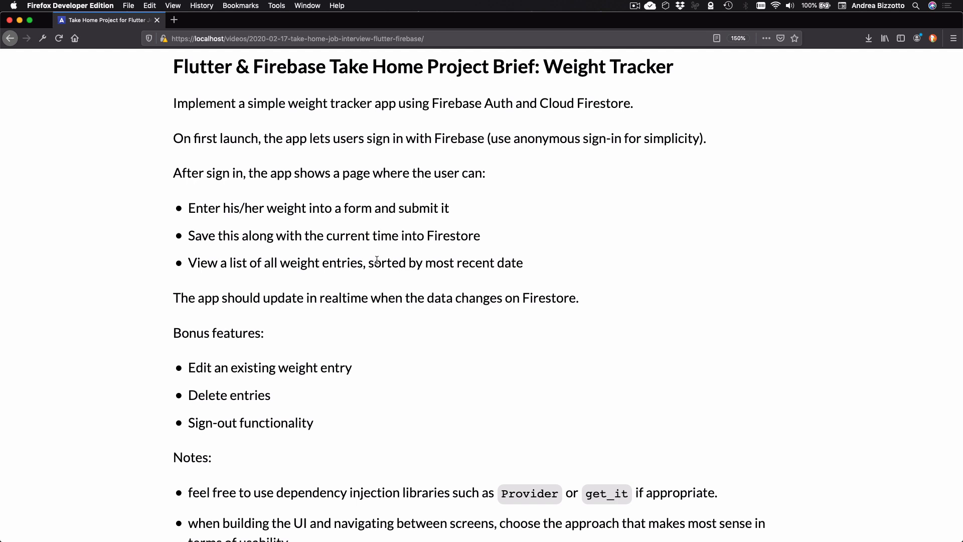
pyautogui.moveTo(314, 355)
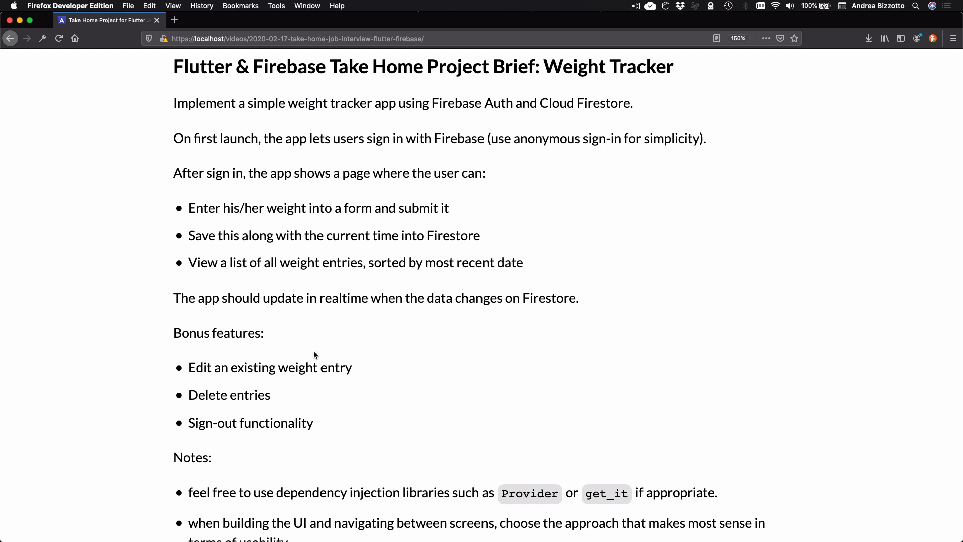
pyautogui.moveTo(391, 304)
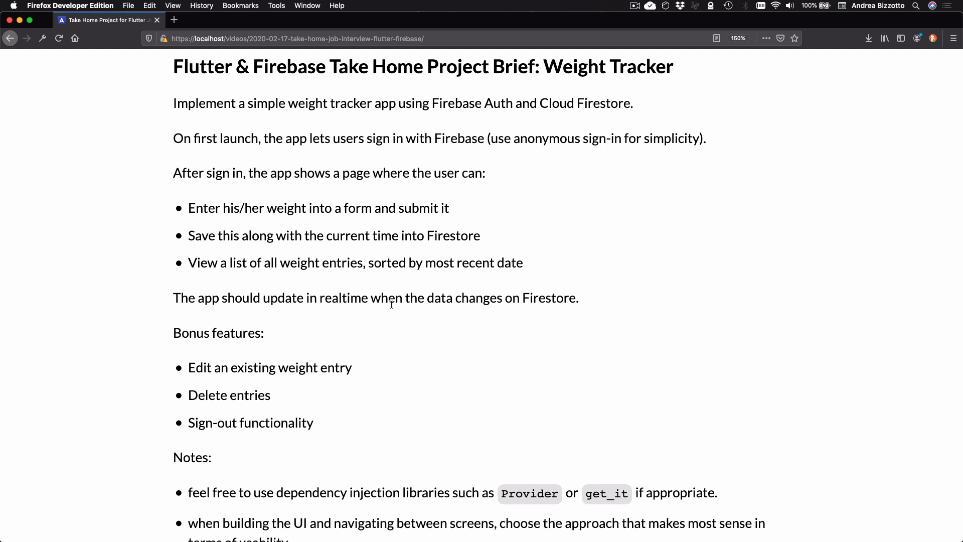
pyautogui.moveTo(547, 358)
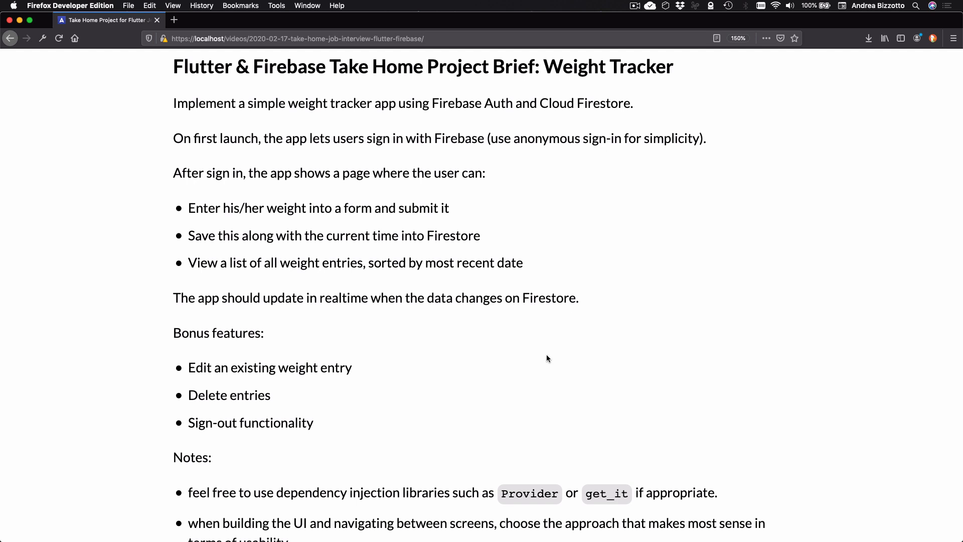
# Scroll the brief down to the Bonus features, Notes and evaluation criteria lists
pyautogui.scroll(-3)
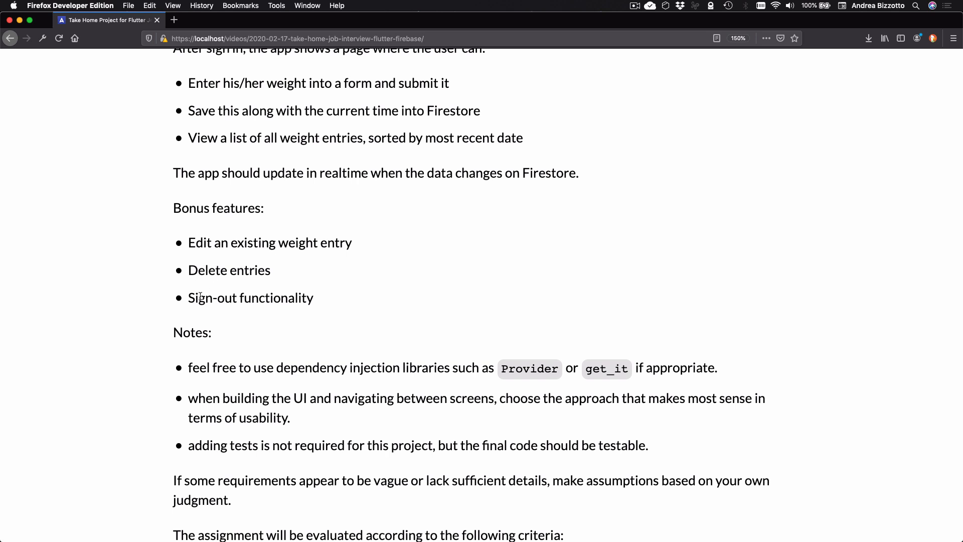
pyautogui.moveTo(258, 325)
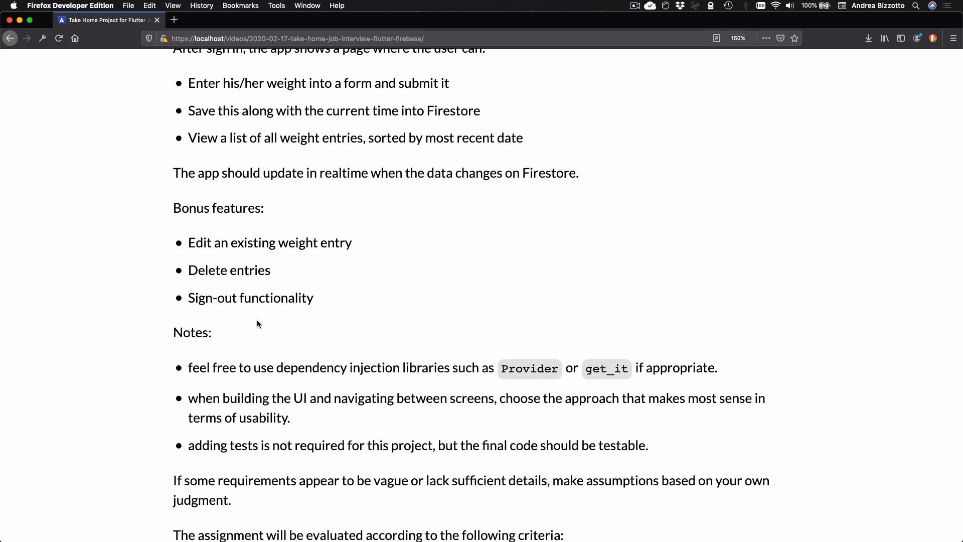
pyautogui.moveTo(305, 313)
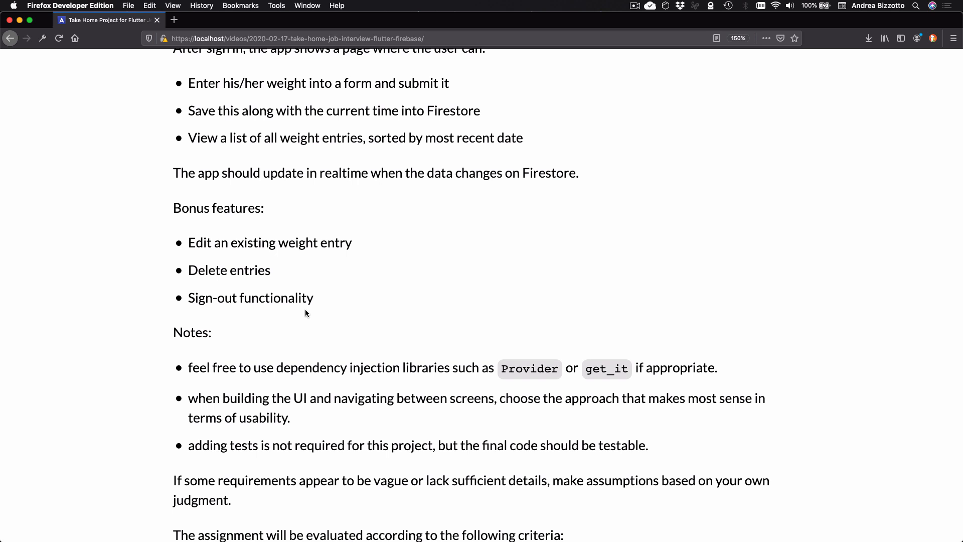
pyautogui.scroll(-3)
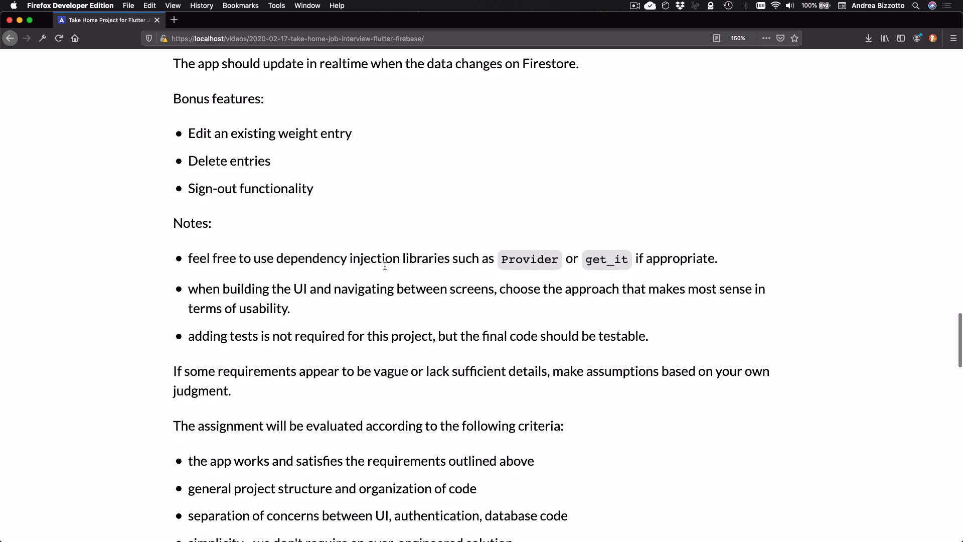
pyautogui.moveTo(570, 259)
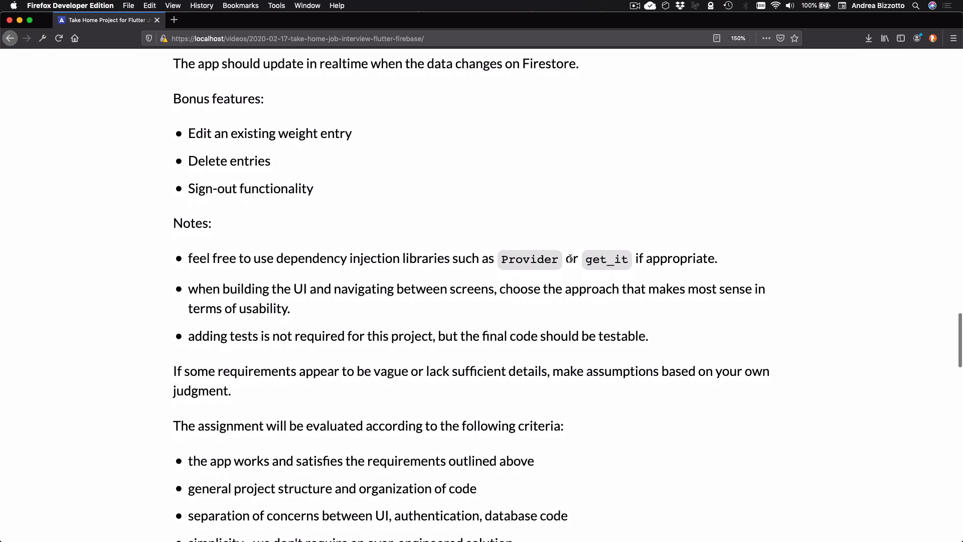
pyautogui.moveTo(438, 287)
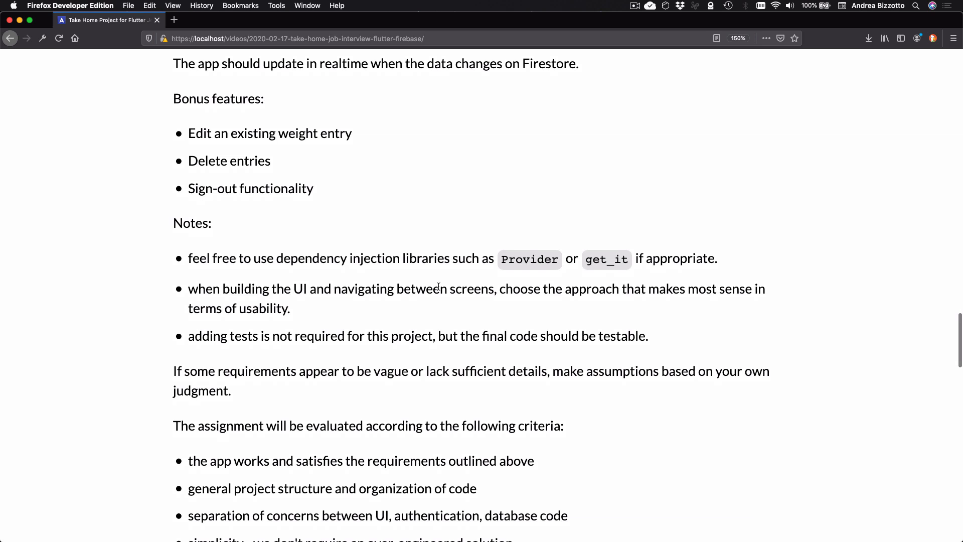
pyautogui.moveTo(520, 288)
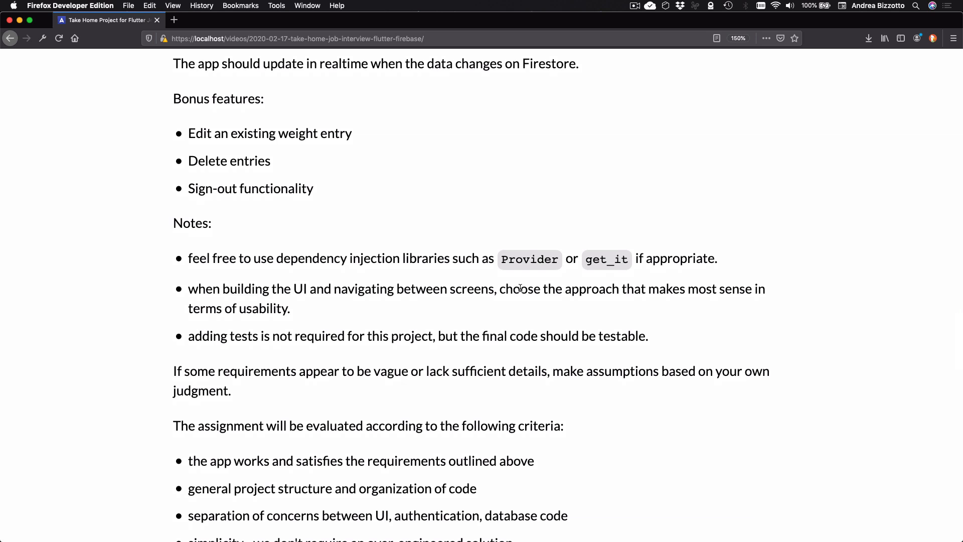
pyautogui.moveTo(242, 308)
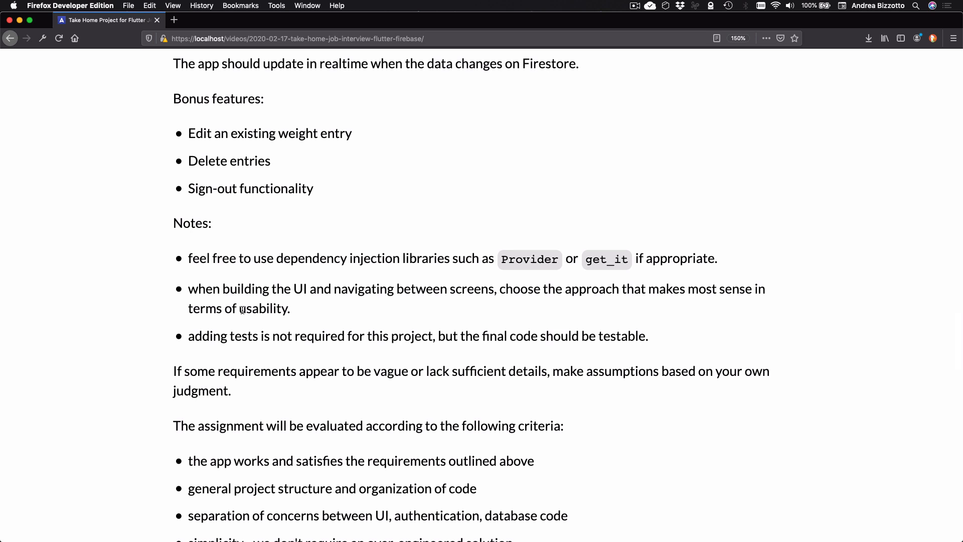
pyautogui.moveTo(282, 348)
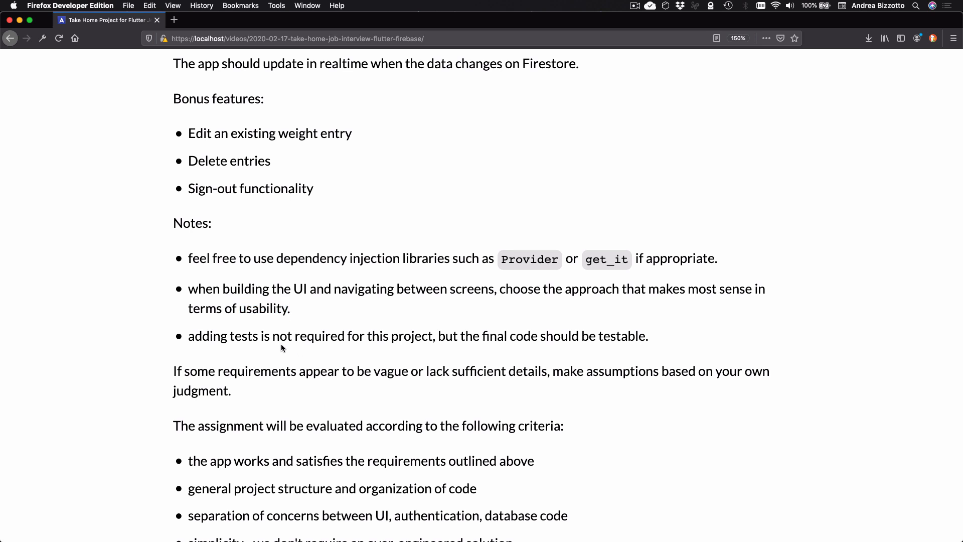
pyautogui.moveTo(427, 343)
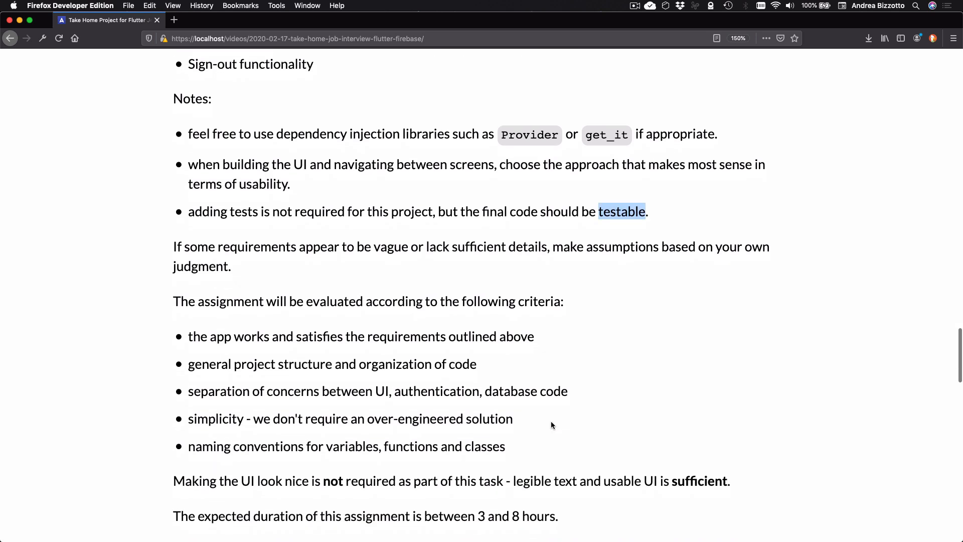
pyautogui.moveTo(523, 259)
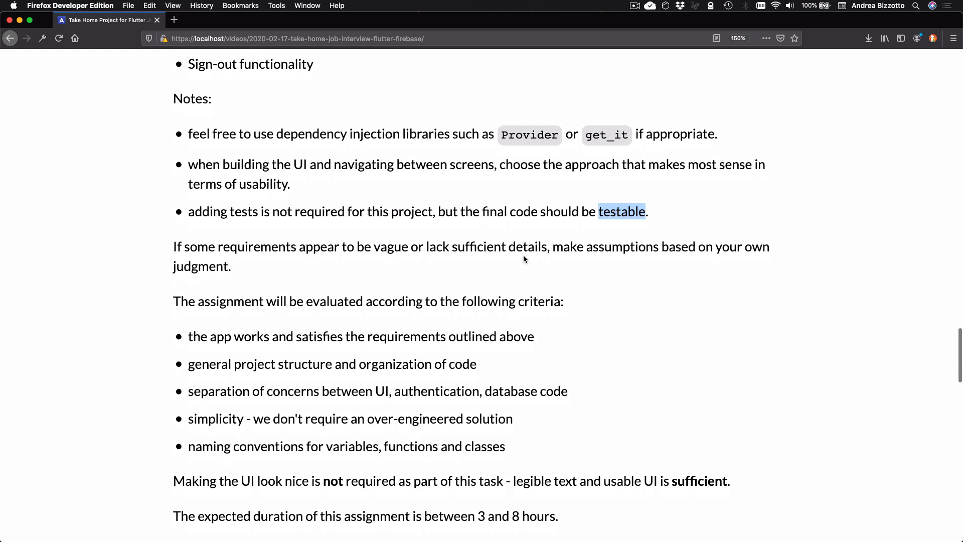
pyautogui.moveTo(448, 277)
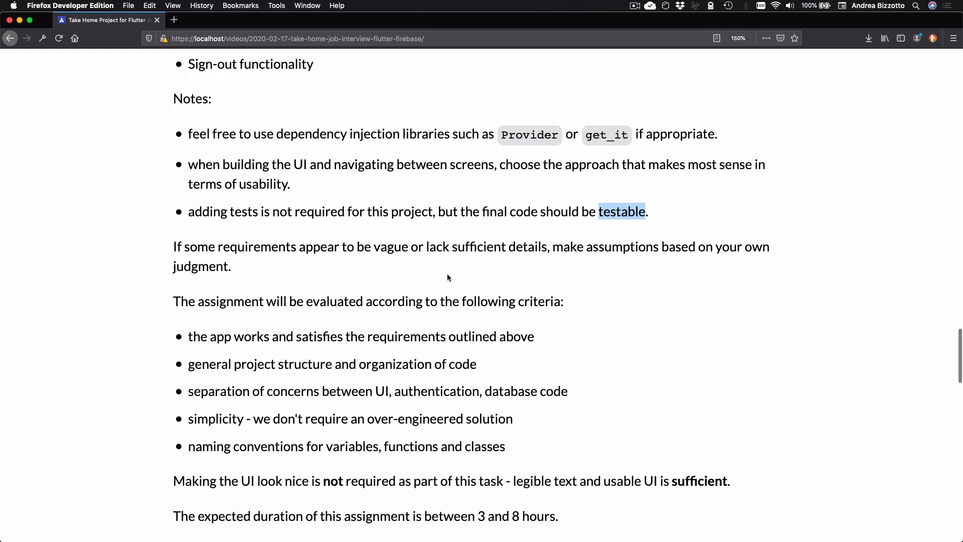
pyautogui.moveTo(286, 307)
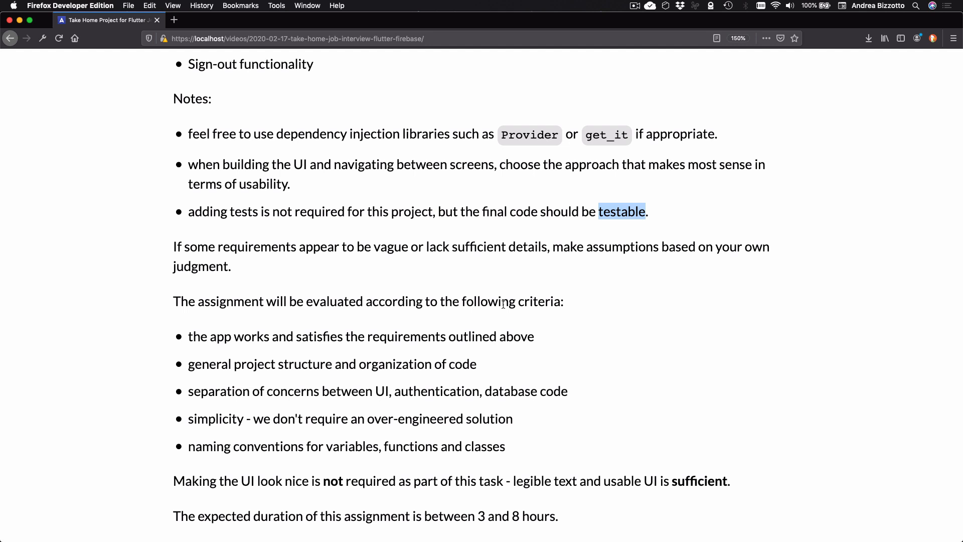
pyautogui.scroll(-3)
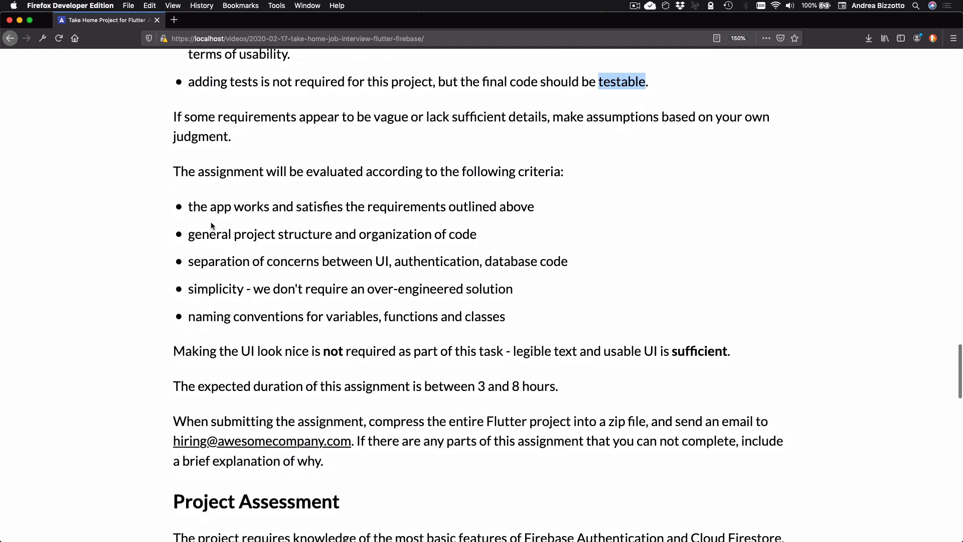
pyautogui.moveTo(396, 220)
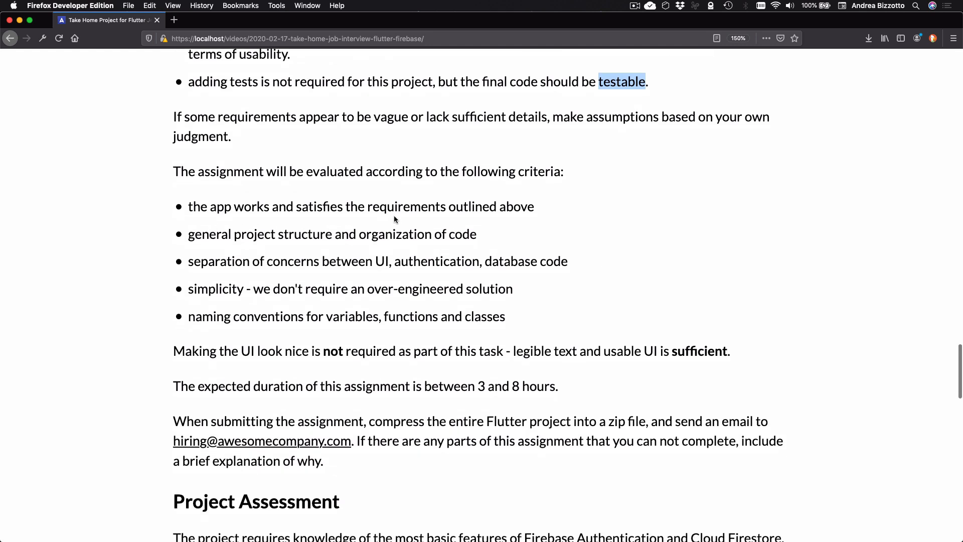
pyautogui.moveTo(234, 241)
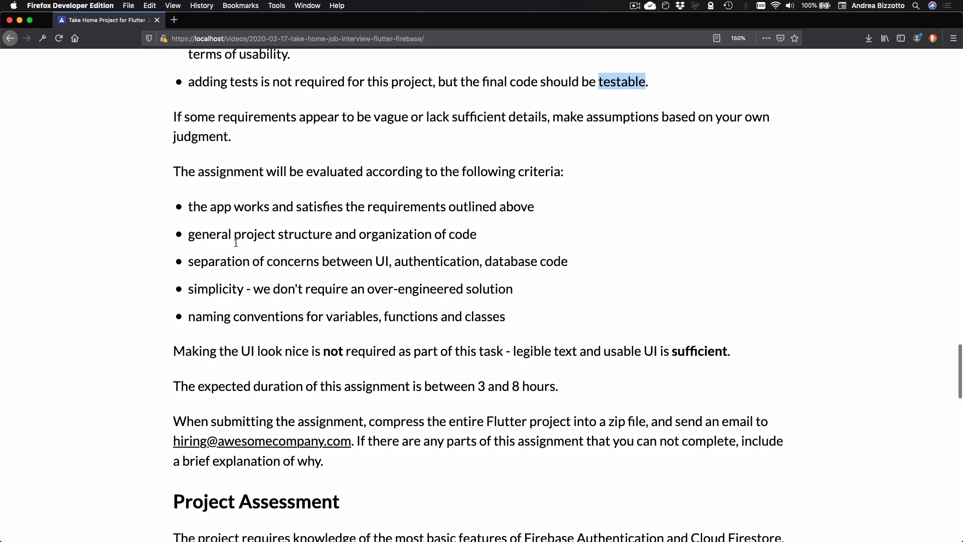
pyautogui.moveTo(343, 234)
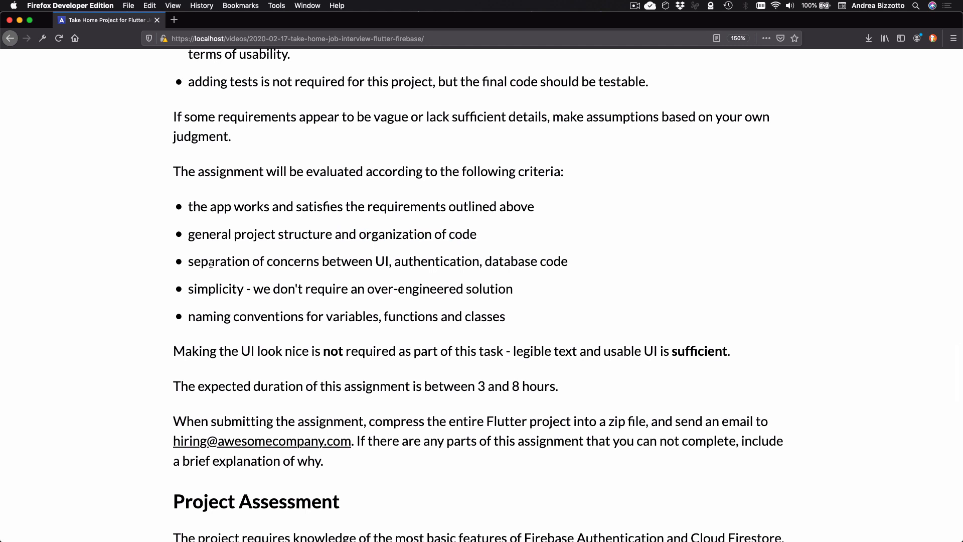
pyautogui.moveTo(573, 265)
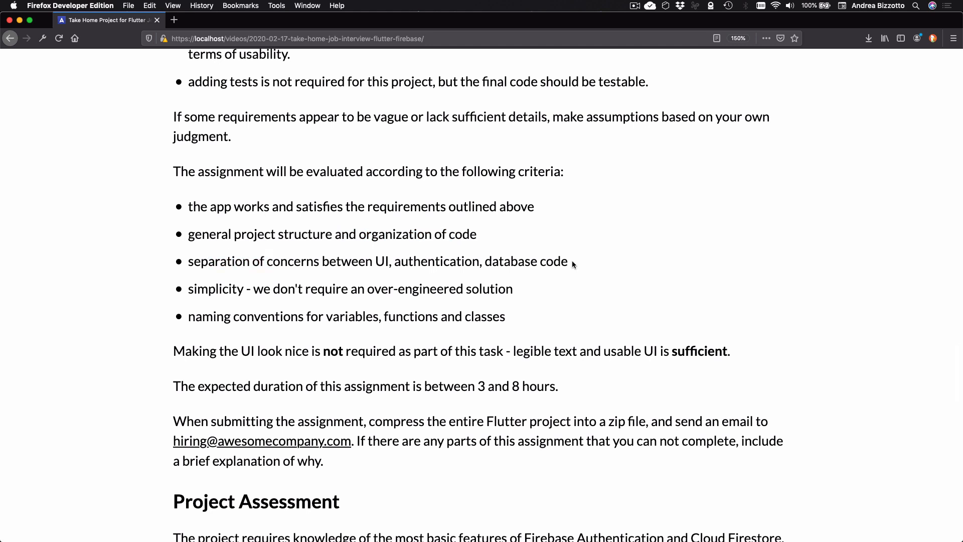
pyautogui.moveTo(203, 291)
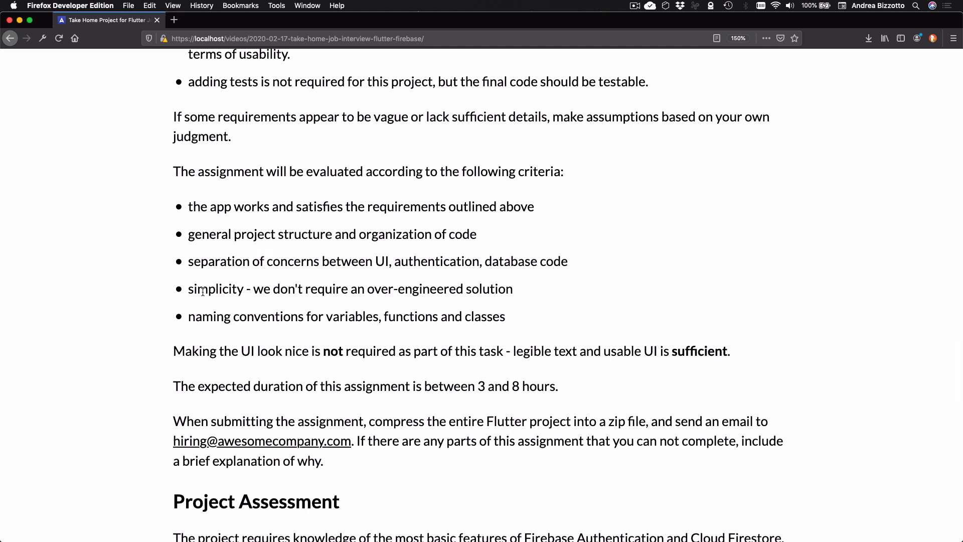
pyautogui.doubleClick(327, 288)
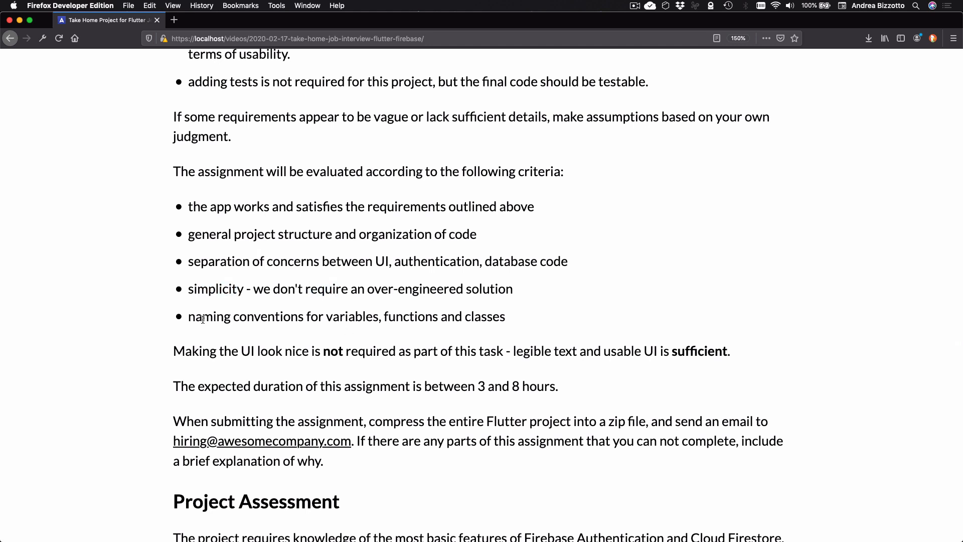
pyautogui.moveTo(250, 362)
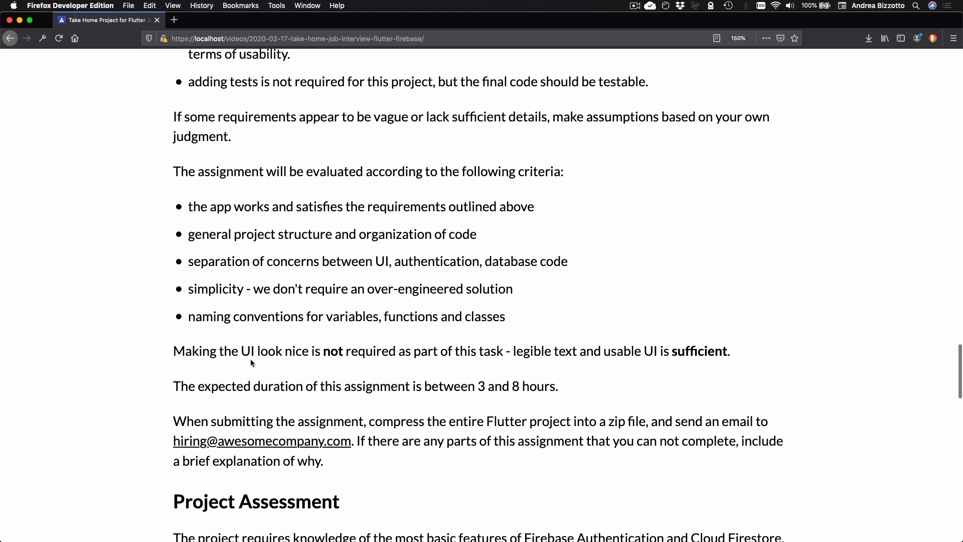
pyautogui.moveTo(320, 352)
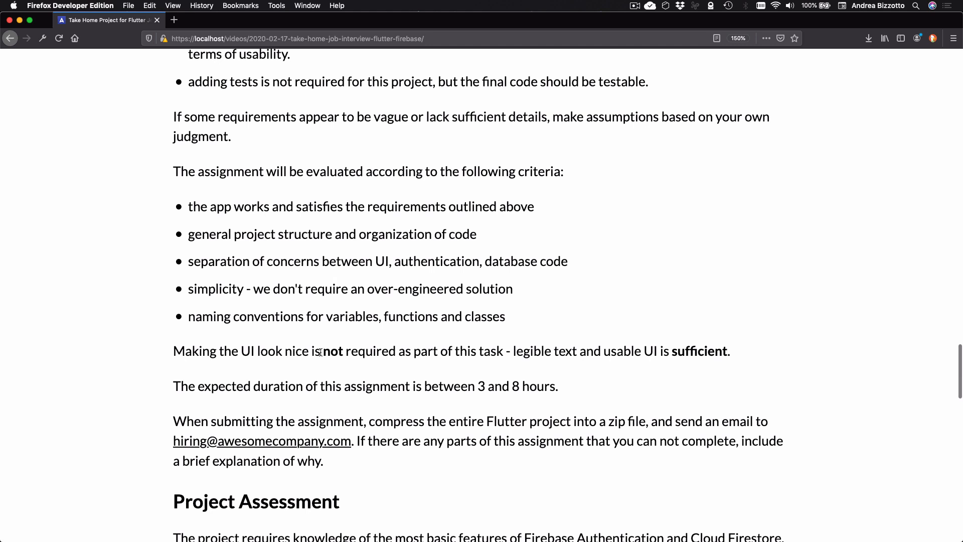
pyautogui.moveTo(757, 362)
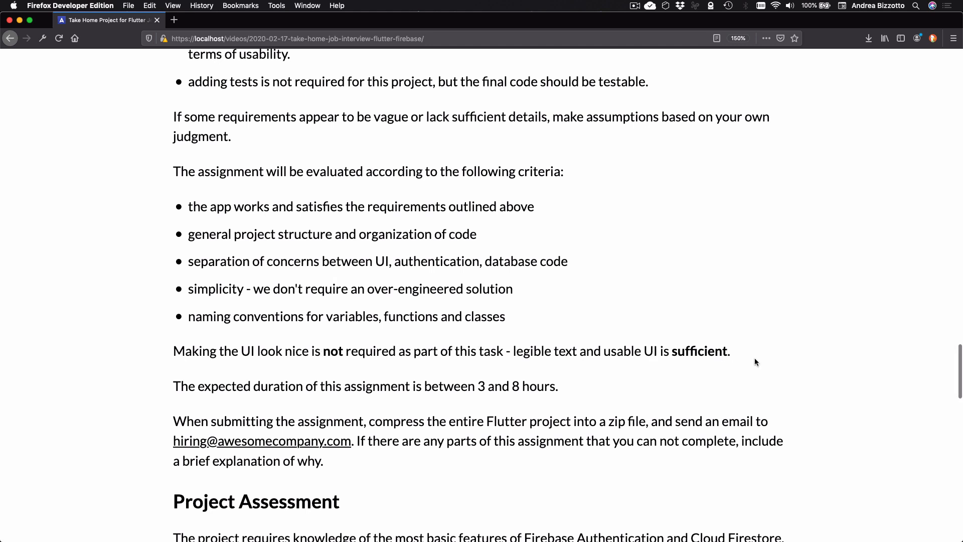
pyautogui.moveTo(262, 391)
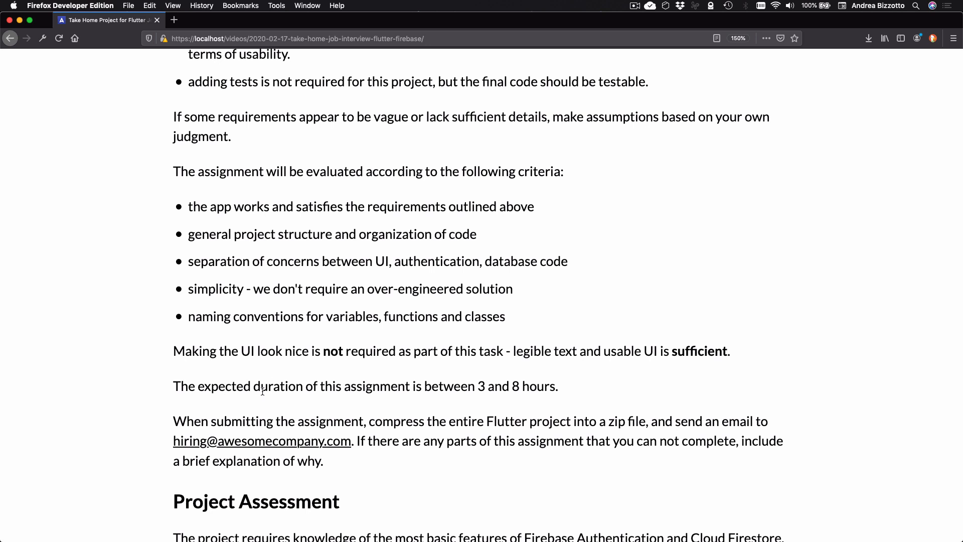
pyautogui.moveTo(495, 385)
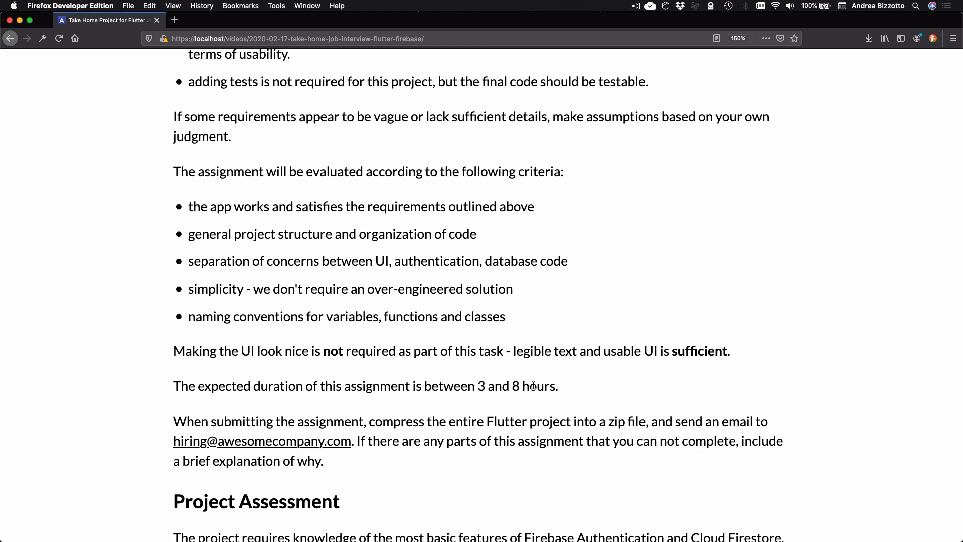
# Scroll back up to the 'Flutter & Firebase Take Home Project Brief: Weight Tracker' heading
pyautogui.scroll(3)
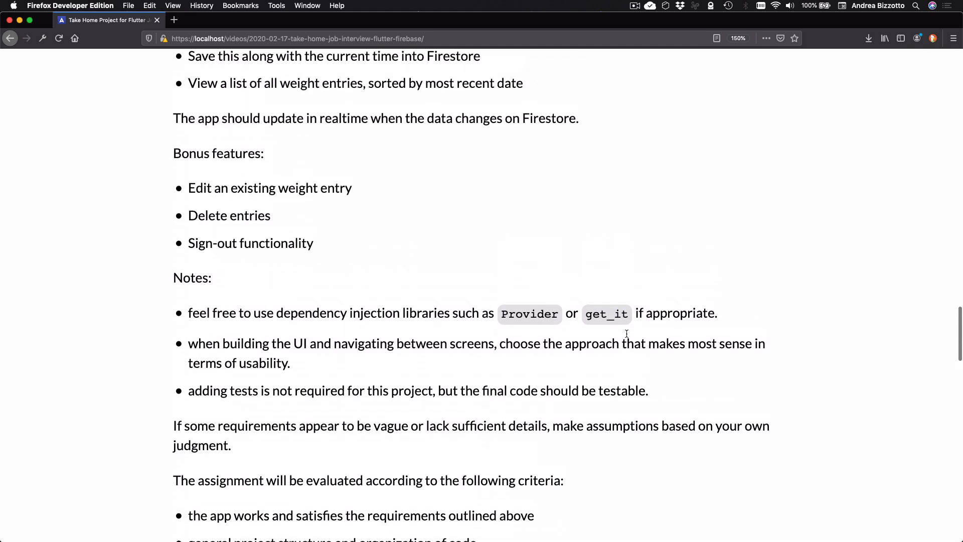
pyautogui.scroll(3)
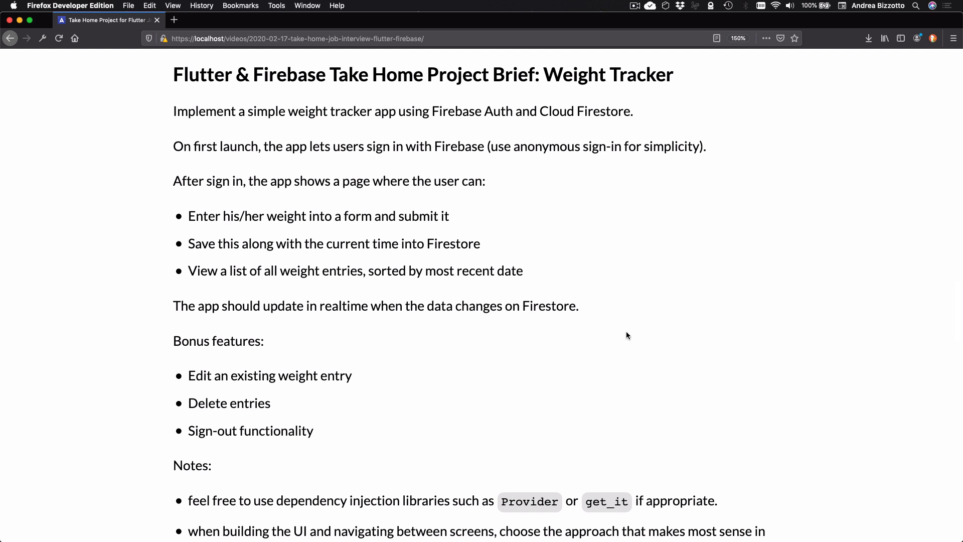
pyautogui.moveTo(606, 186)
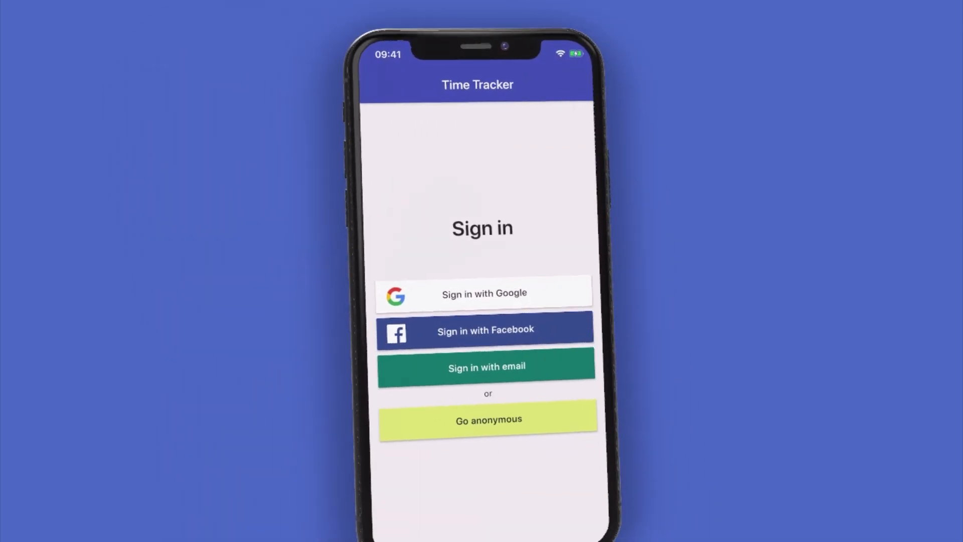
# Sign in to the Time Tracker demo with email and password
pyautogui.click(485, 367)
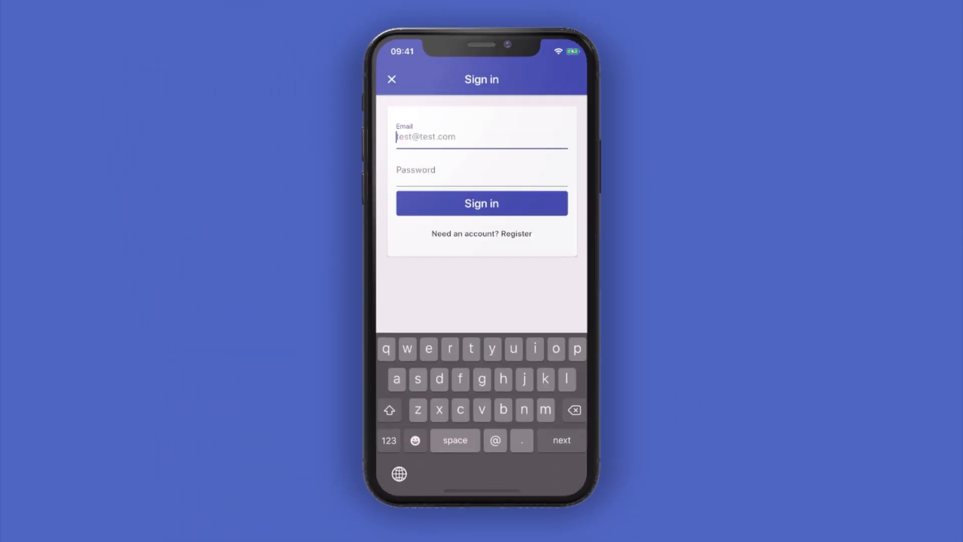
pyautogui.click(482, 171)
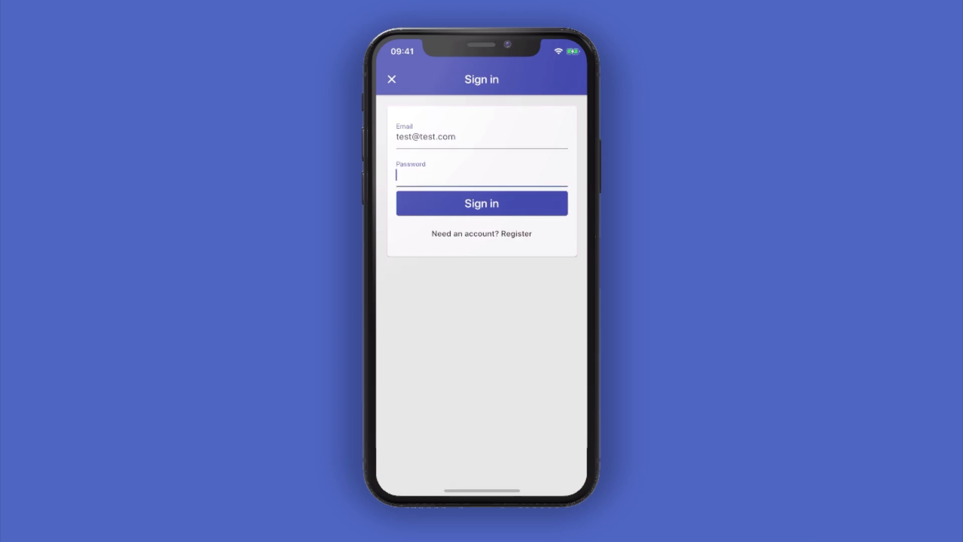
pyautogui.write('password')
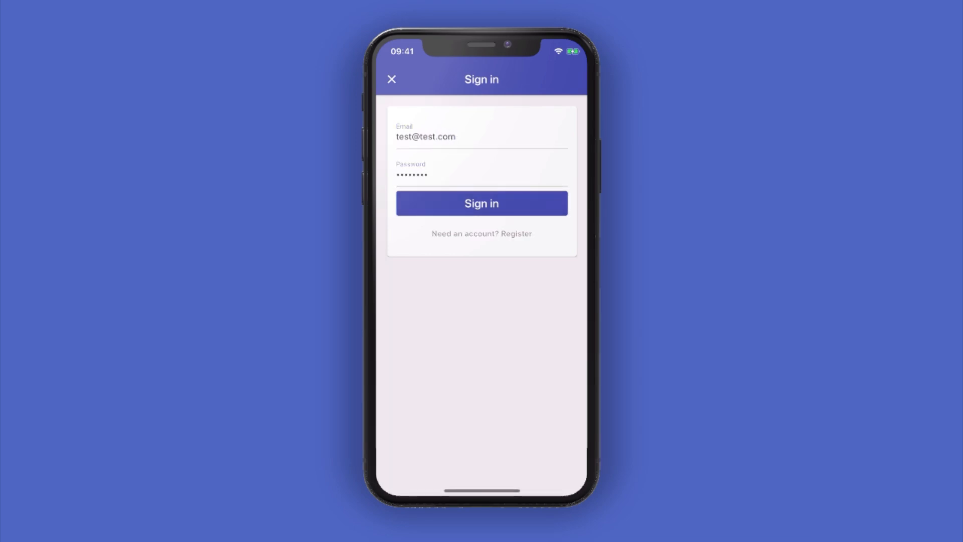
pyautogui.click(481, 204)
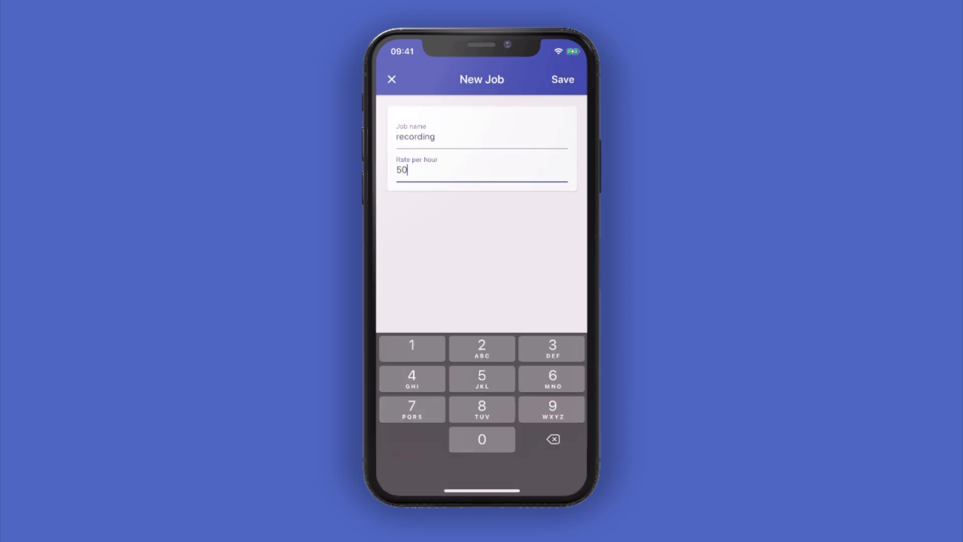
# Add a 'recording' job at 50/hour with a 'first recording' time entry
pyautogui.click(561, 79)
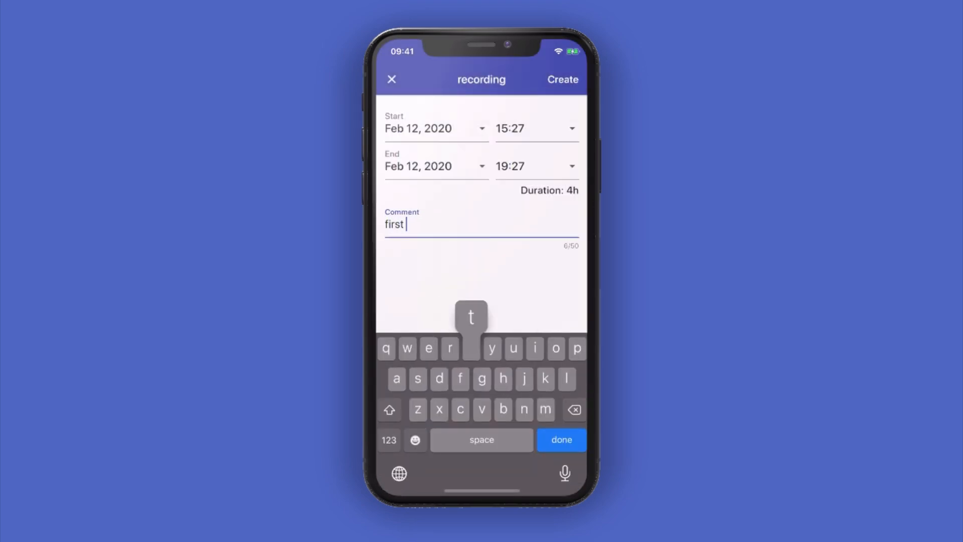
pyautogui.write('recording')
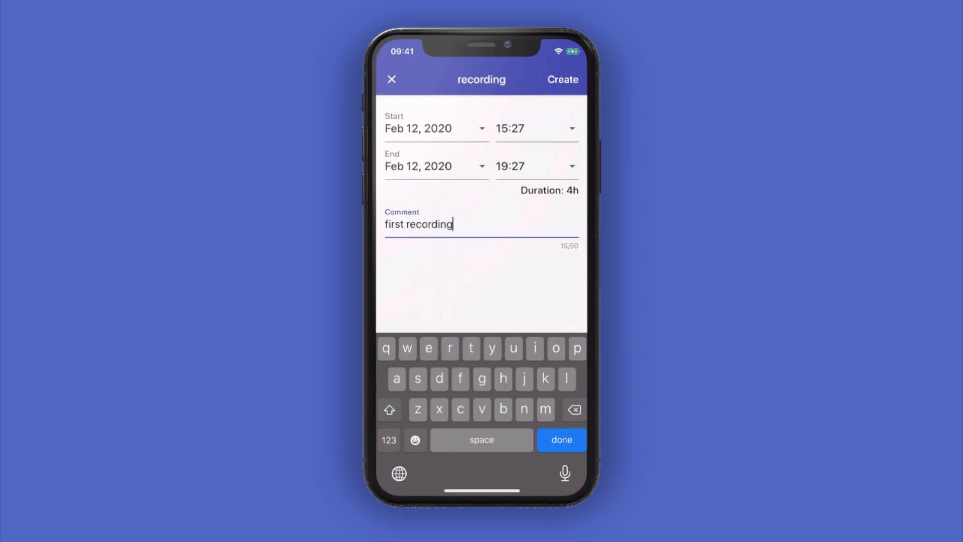
pyautogui.click(561, 79)
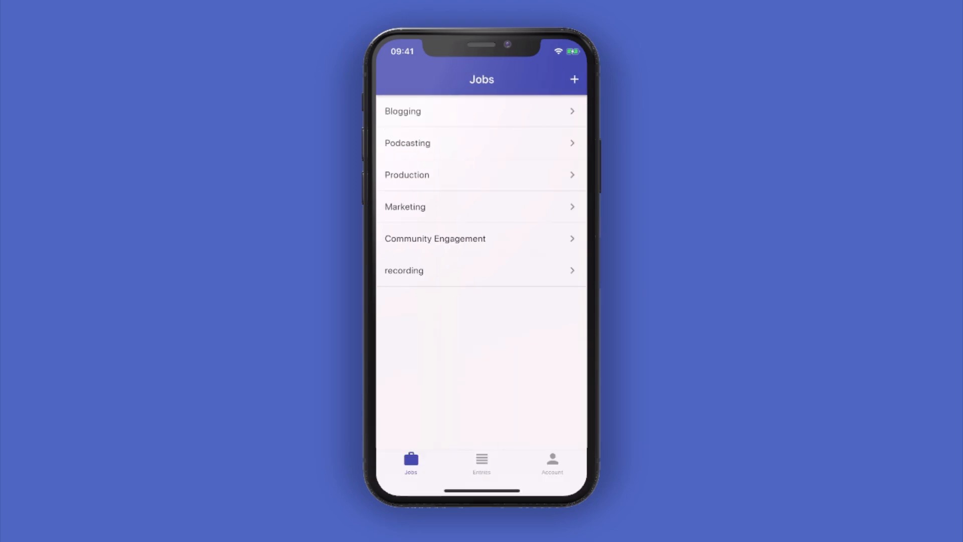
# Review the Entries list and the Account page of the Time Tracker app
pyautogui.click(480, 462)
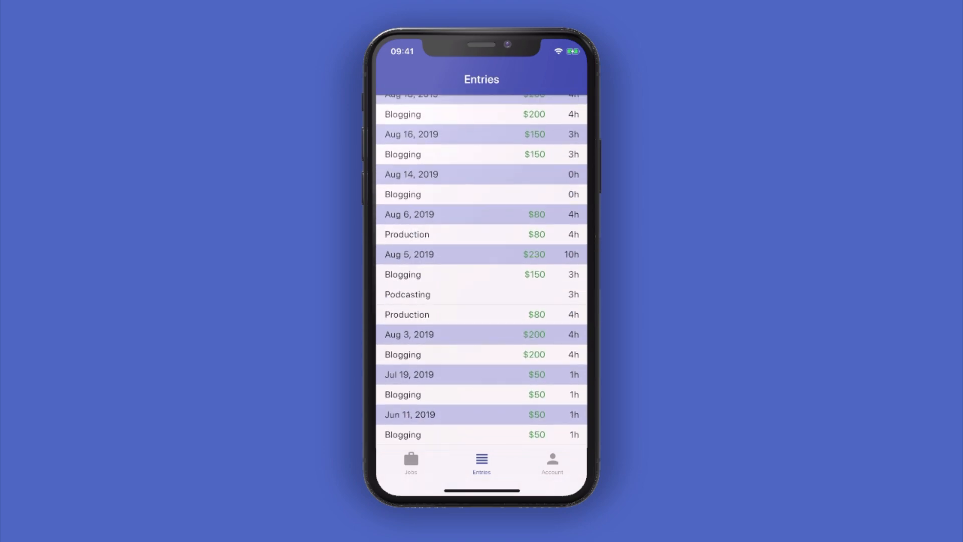
pyautogui.click(551, 463)
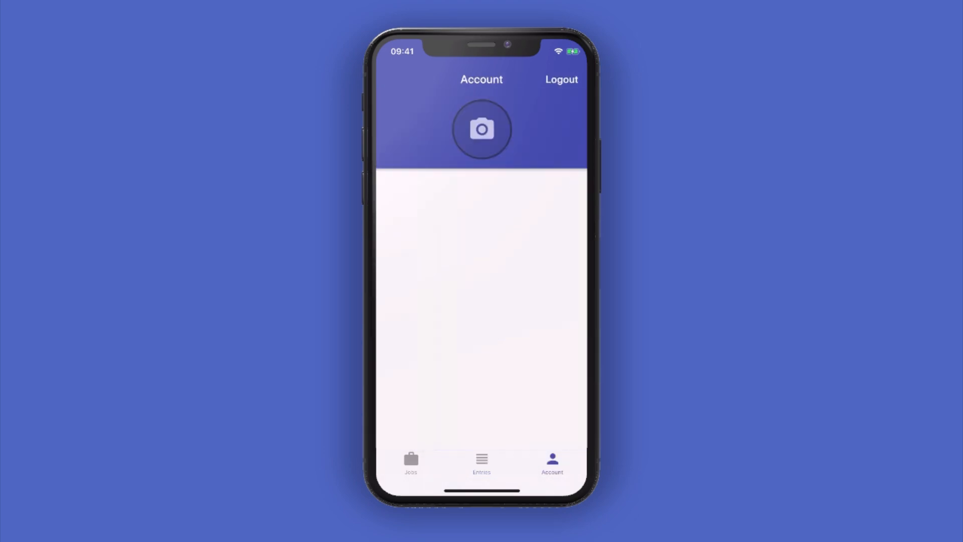
pyautogui.click(560, 80)
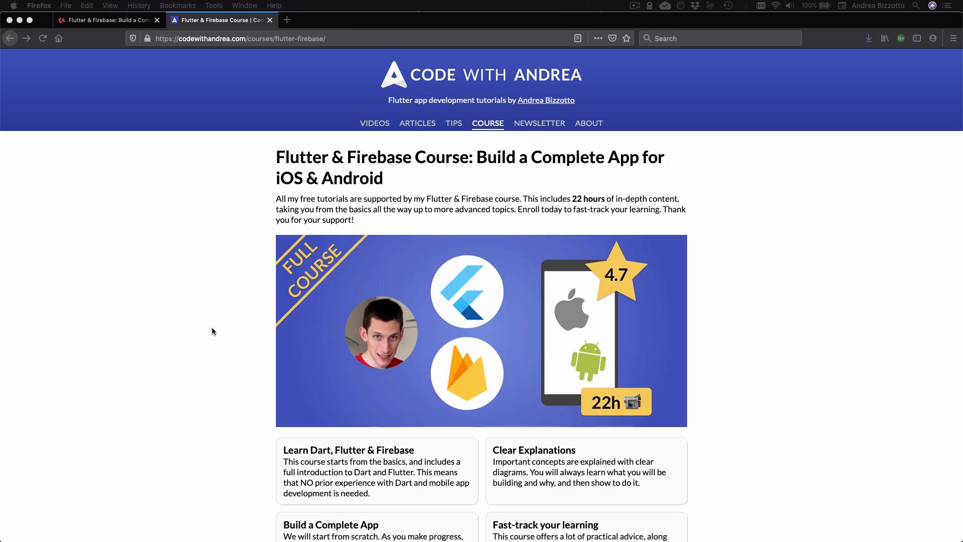
# Scroll the course page down to the $14.99 FEB-20 offer and student reviews
pyautogui.scroll(-3)
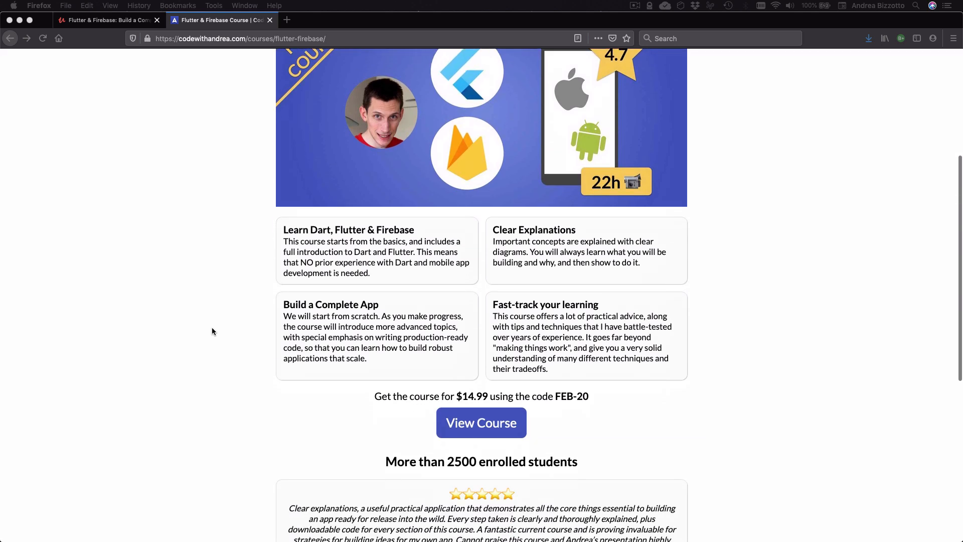
pyautogui.scroll(-3)
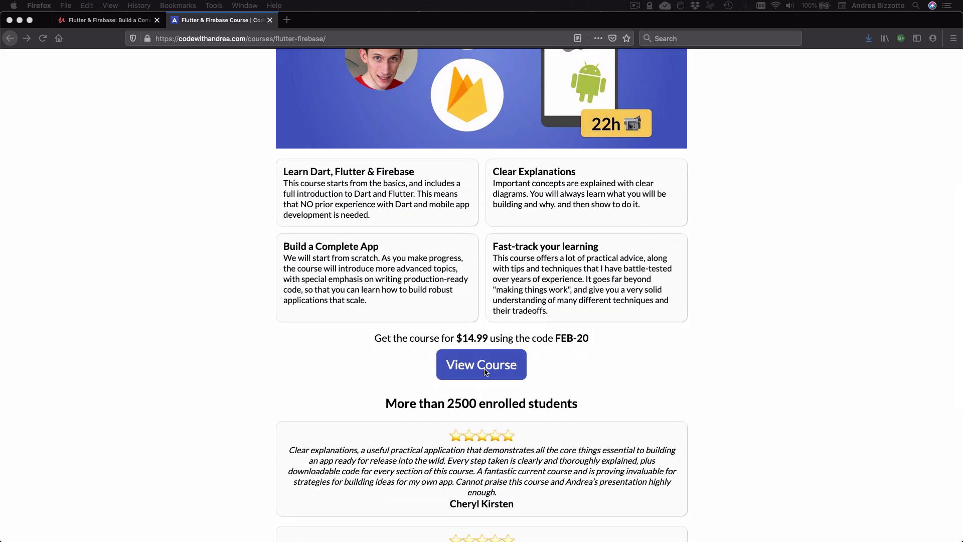